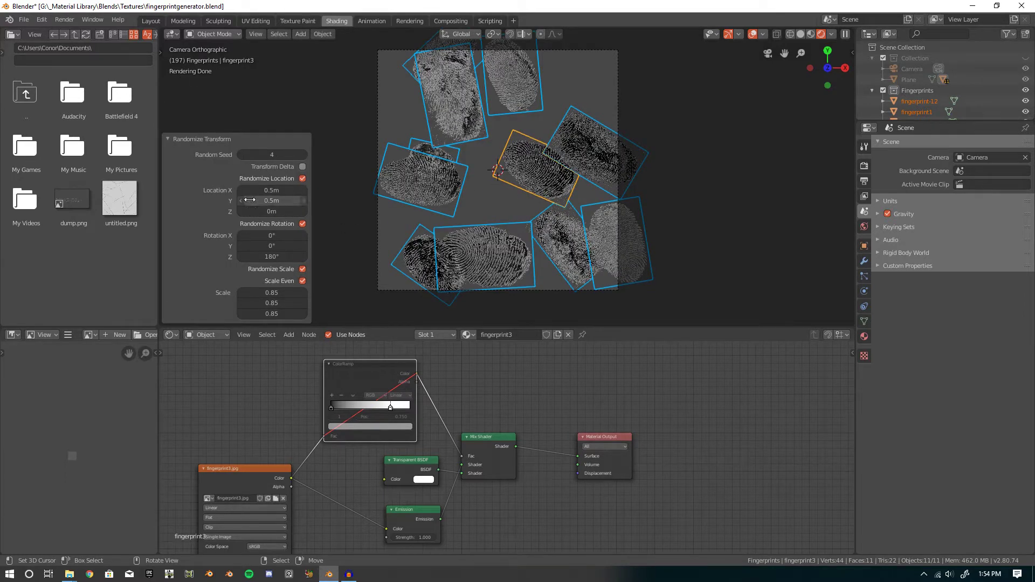
Step: Set the random Z rotation to 180° in the Randomize Transform panel
left_click(271, 256)
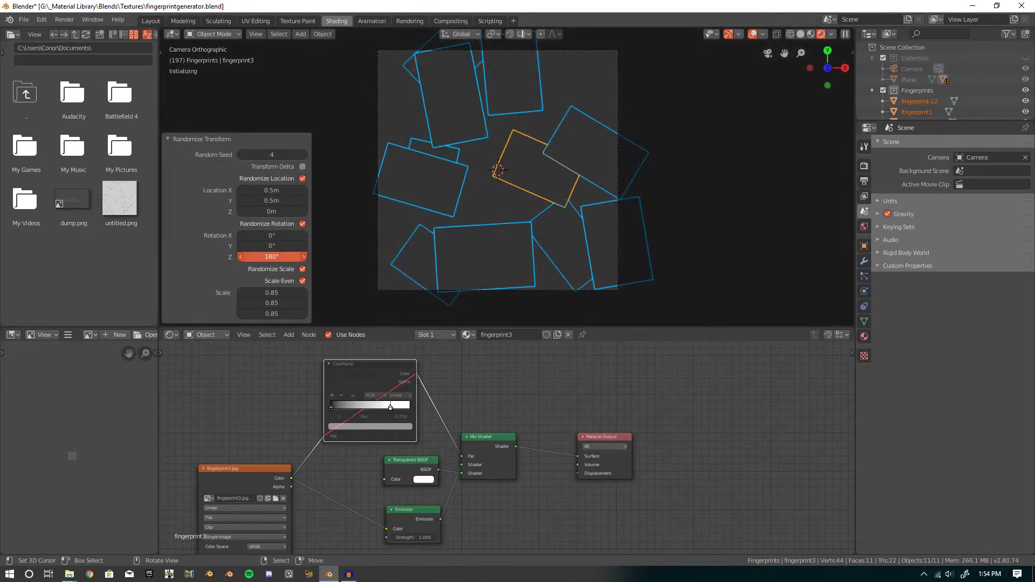
left_click(270, 190)
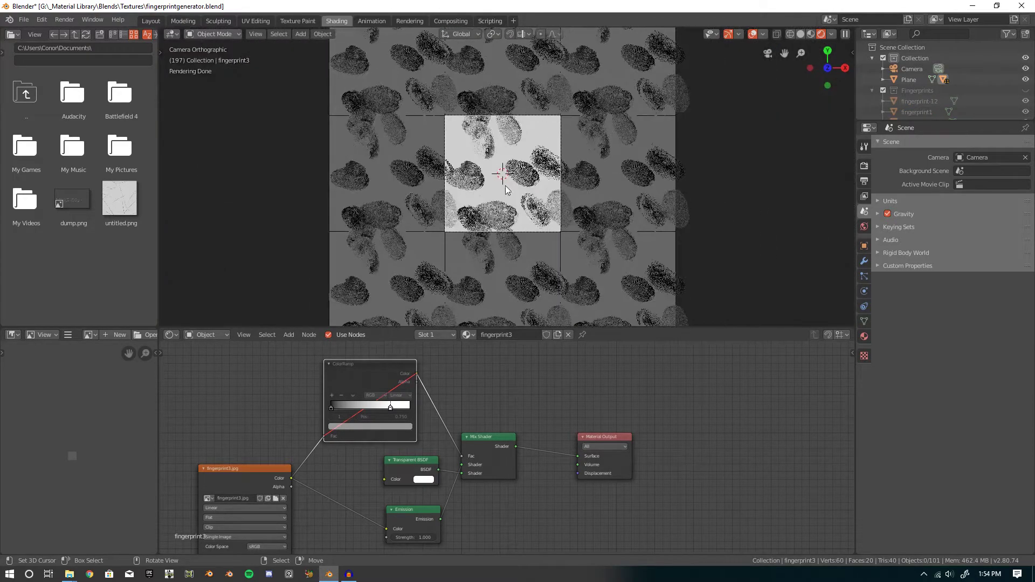
Step: Render with F12 to check the tiled fingerprint texture repeats
key("F12")
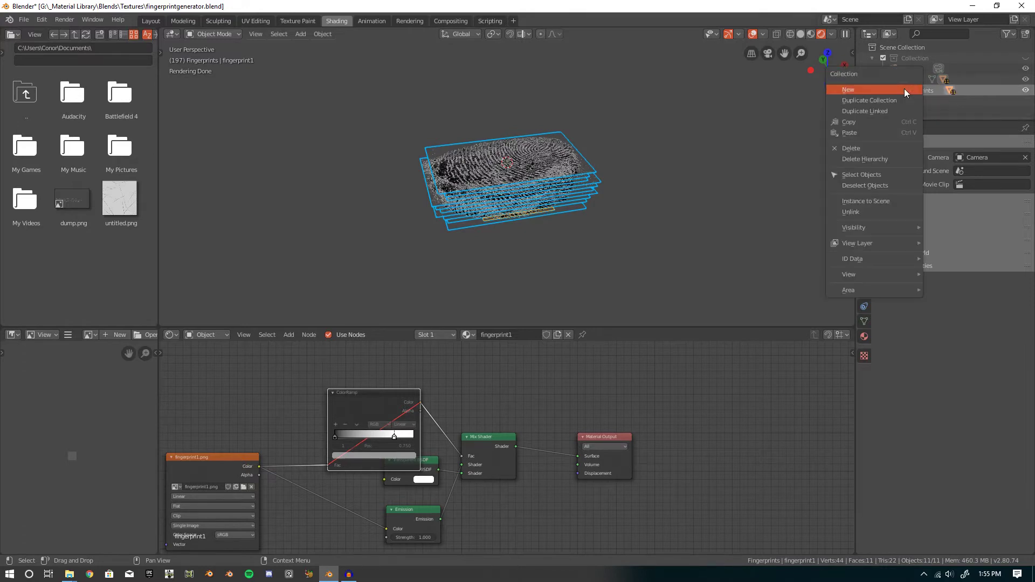
Step: Create a linked duplicate of the Fingerprints collection from the outliner
left_click(847, 89)
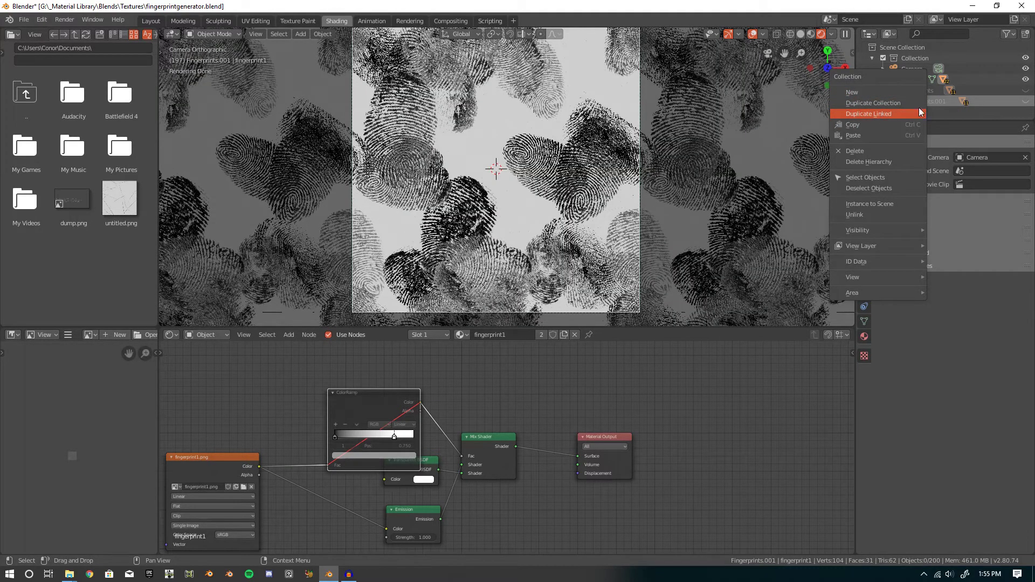
mouse_move(868, 159)
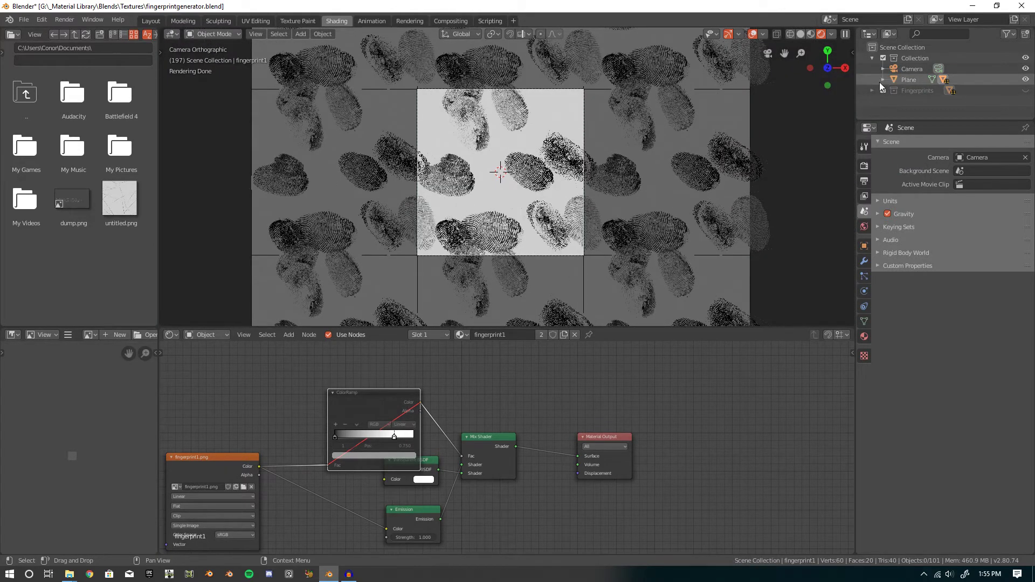
Step: Expand the Fingerprints collection and clear the planes' scale back to original size
left_click(988, 33)
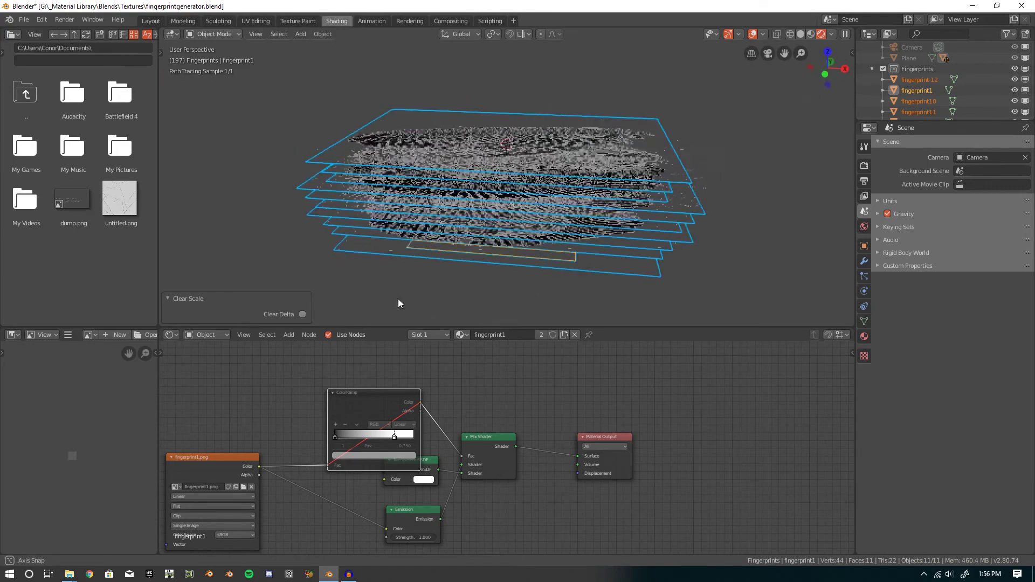
left_click(328, 572)
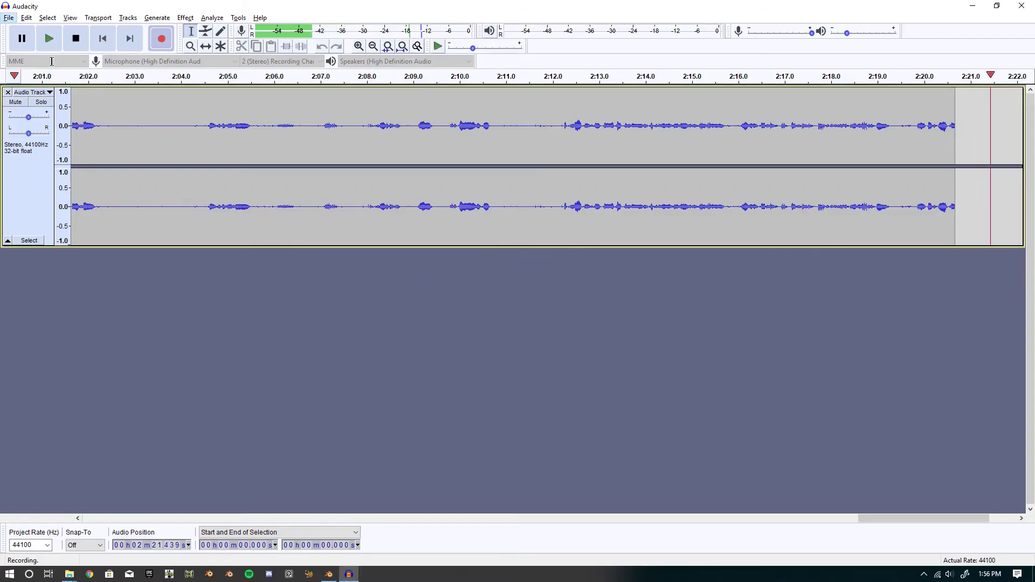